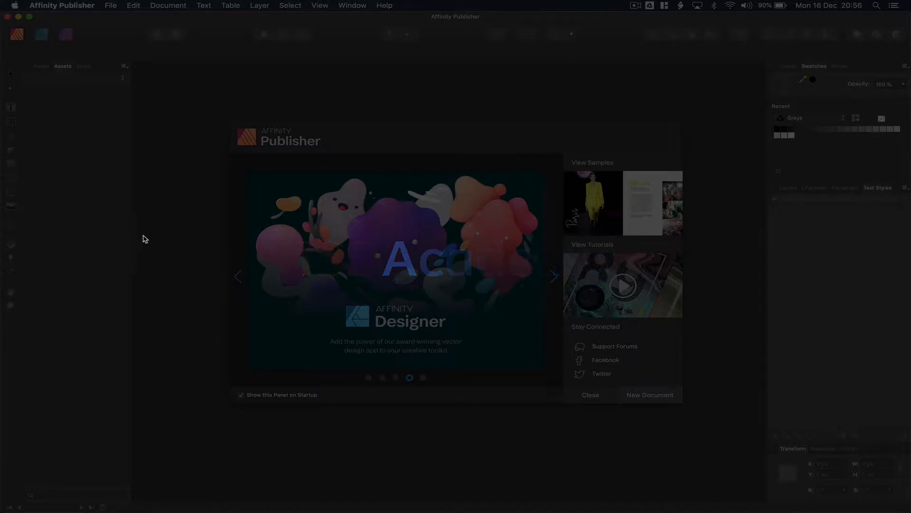
# Start a new document from the A4 Print preset
pyautogui.click(553, 277)
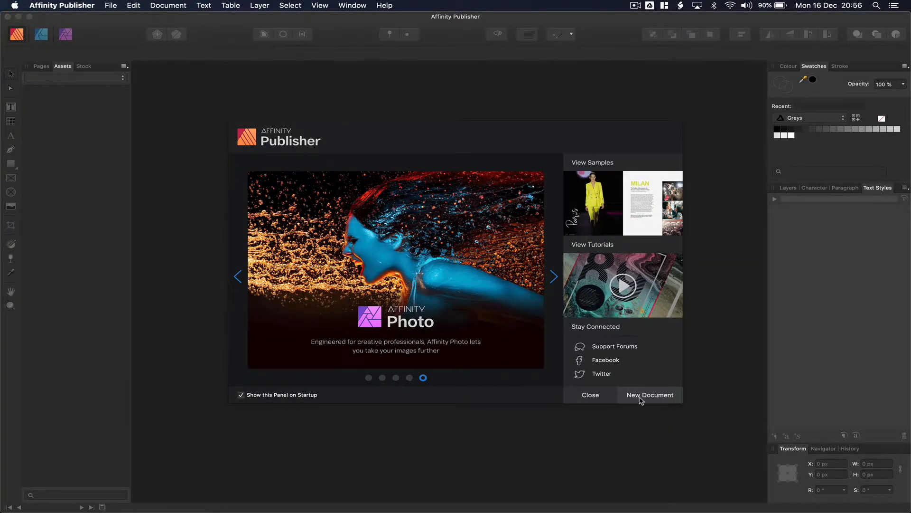
pyautogui.click(650, 395)
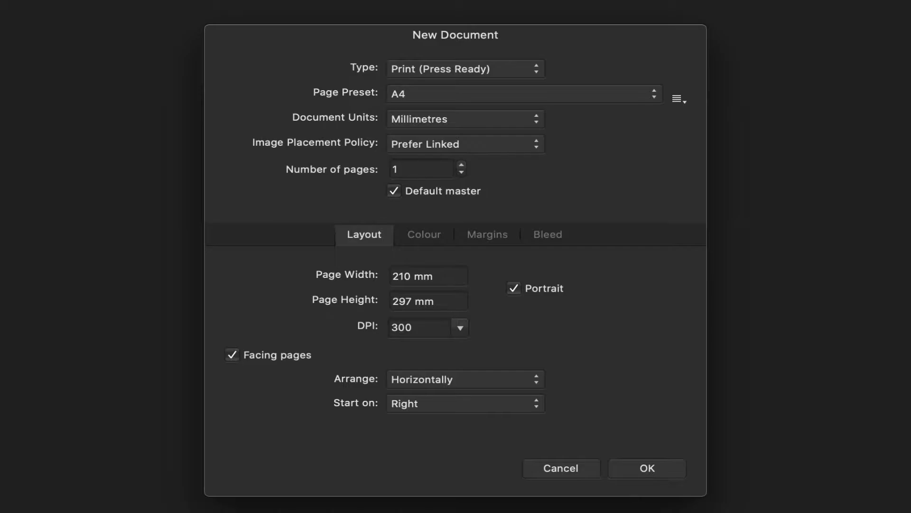
pyautogui.moveTo(469, 99)
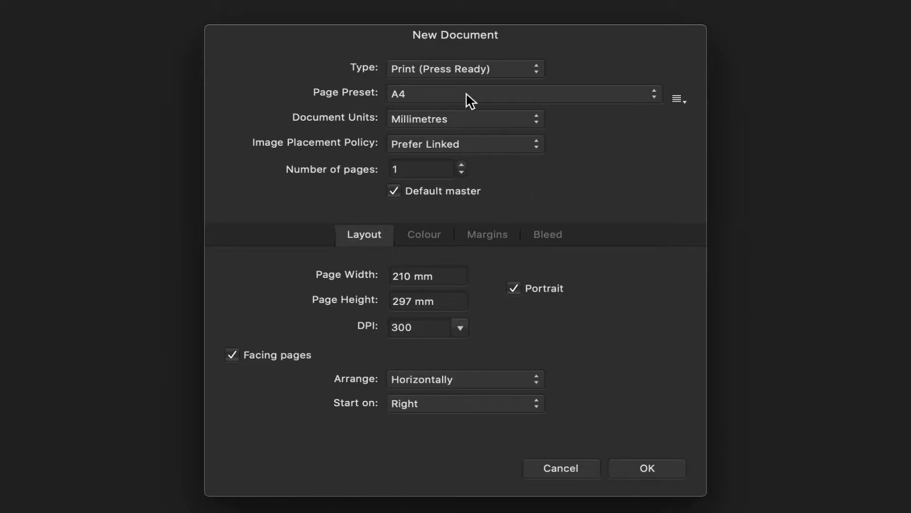
pyautogui.moveTo(398, 284)
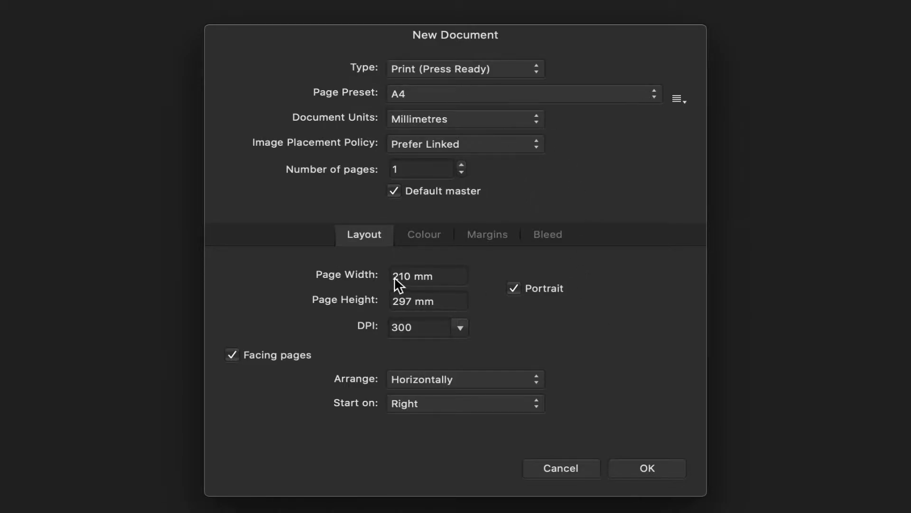
pyautogui.moveTo(405, 332)
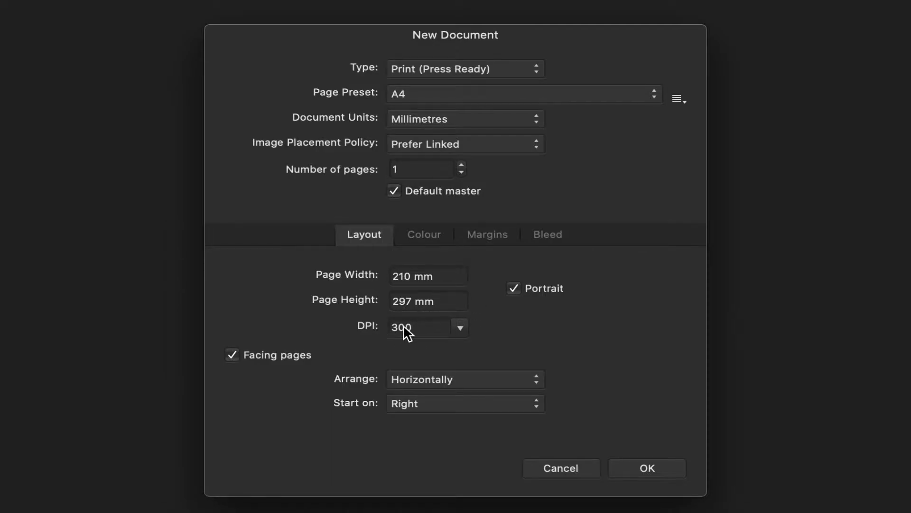
# Review the Colour, Margins (10 mm) and Bleed (3 mm) settings and create the document
pyautogui.click(423, 235)
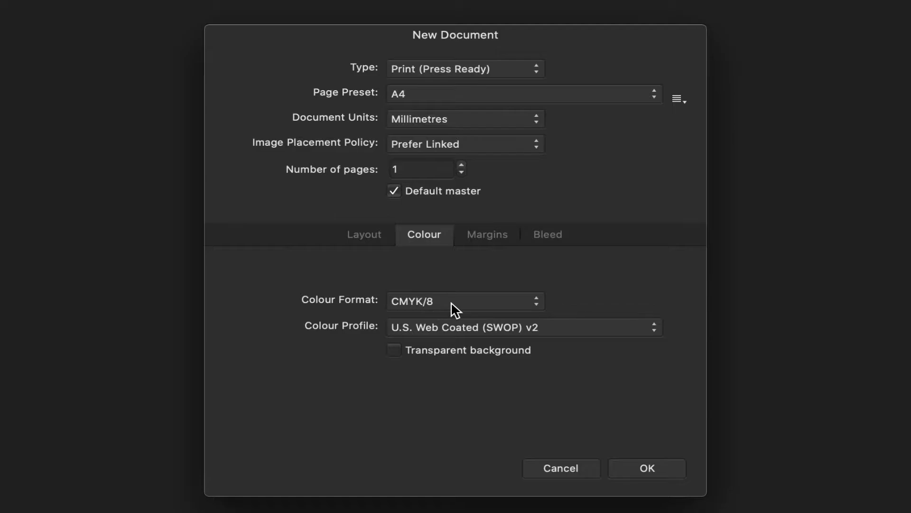
pyautogui.click(487, 234)
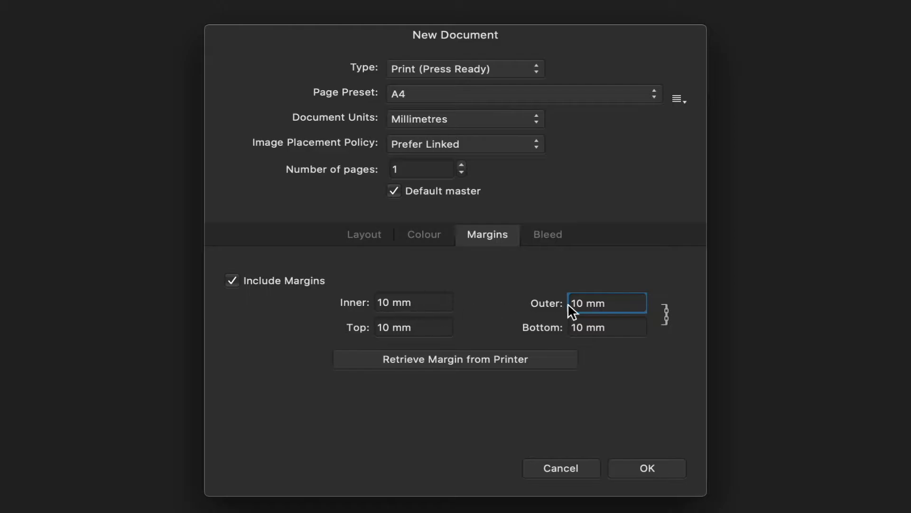
pyautogui.click(546, 234)
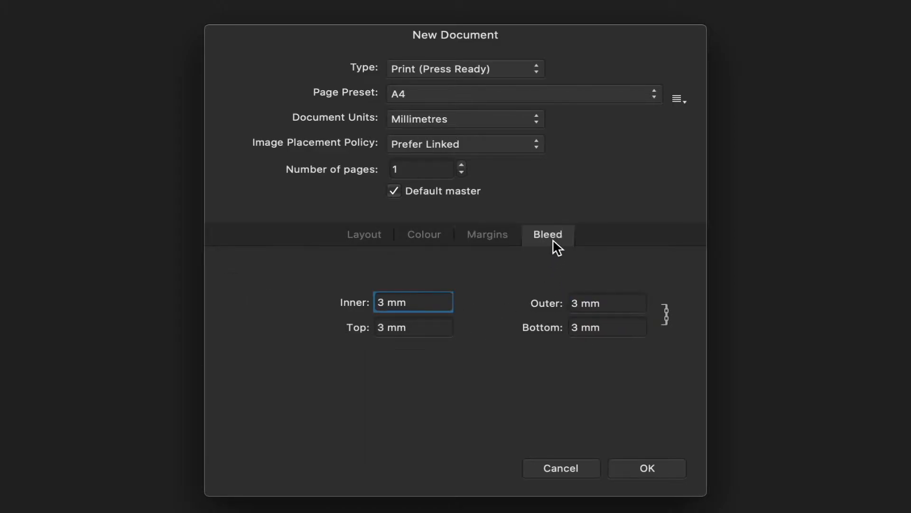
pyautogui.moveTo(404, 305)
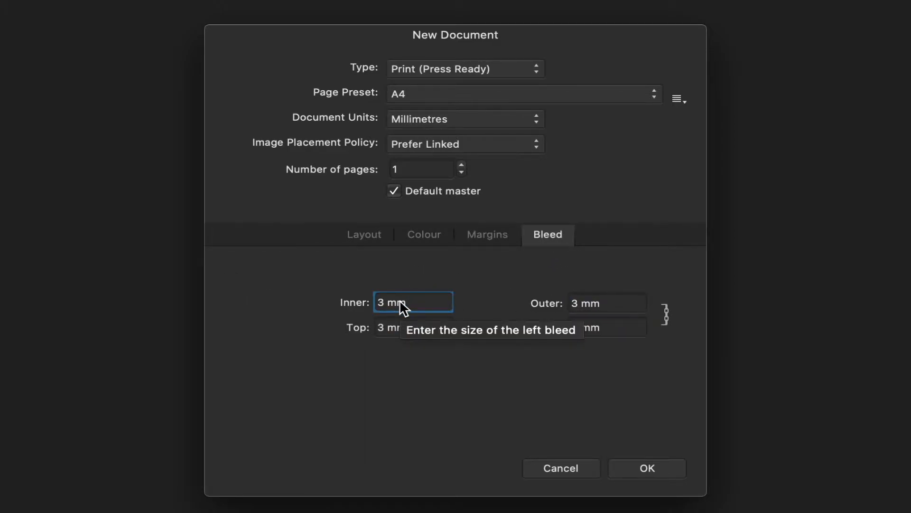
pyautogui.click(647, 468)
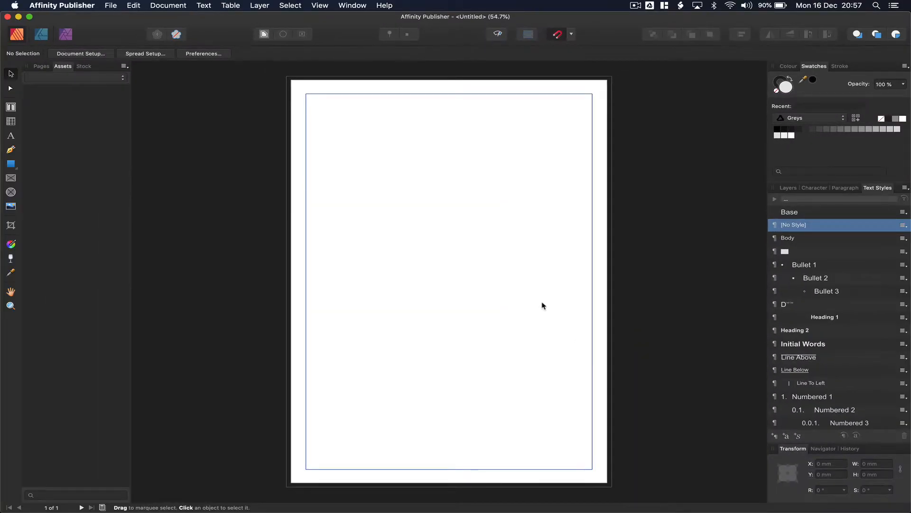
pyautogui.moveTo(273, 80)
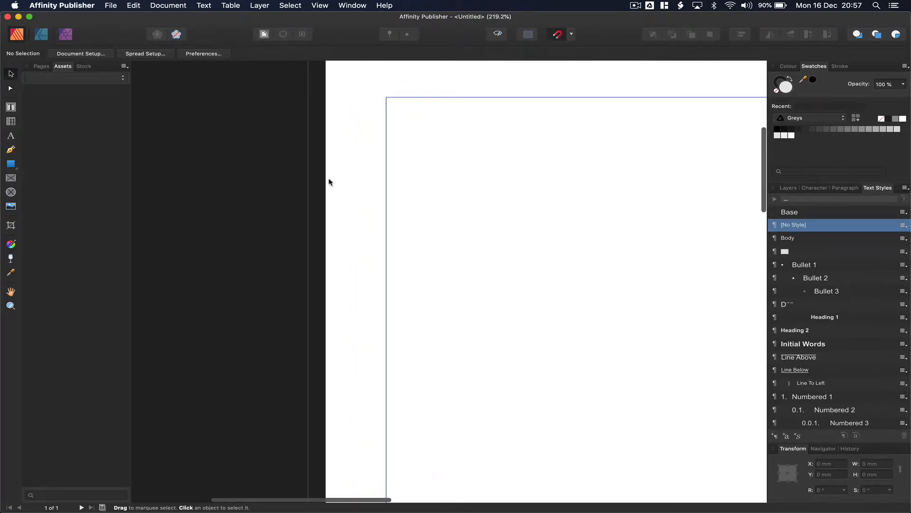
pyautogui.scroll(3)
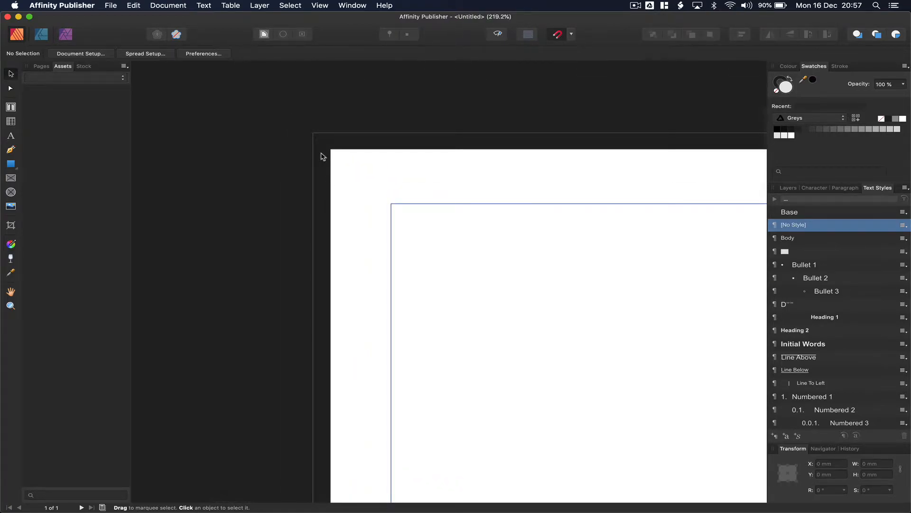
pyautogui.moveTo(326, 158)
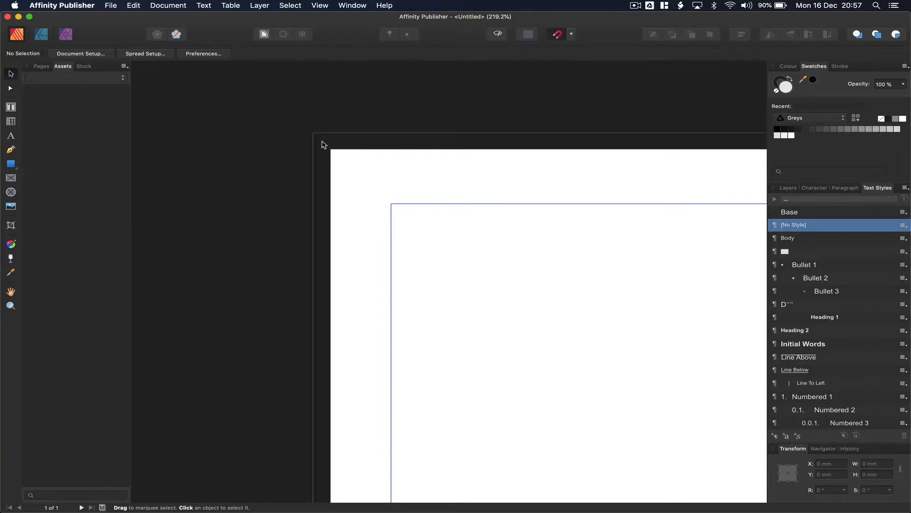
pyautogui.moveTo(337, 154)
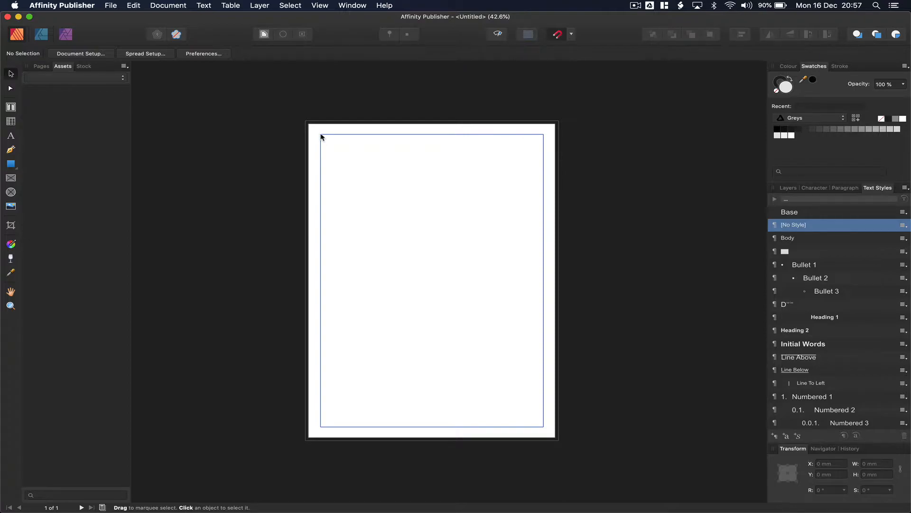
pyautogui.moveTo(180, 81)
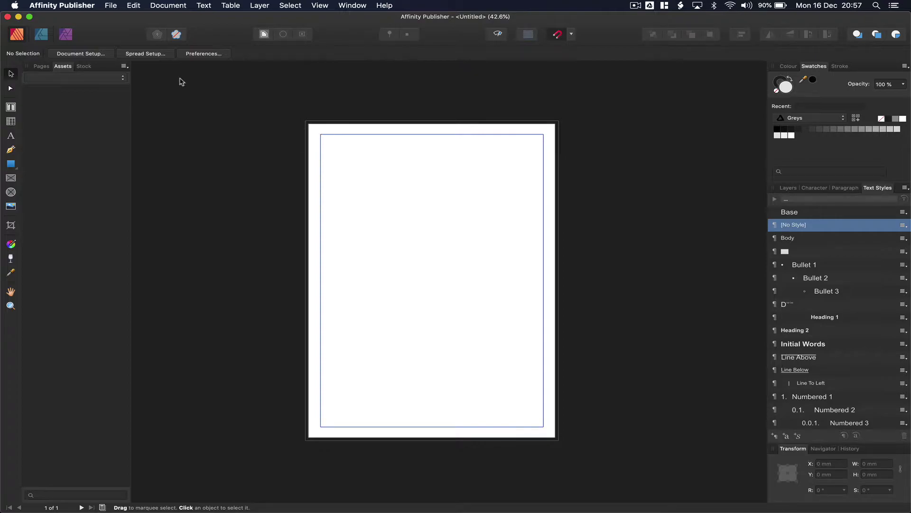
pyautogui.moveTo(55, 98)
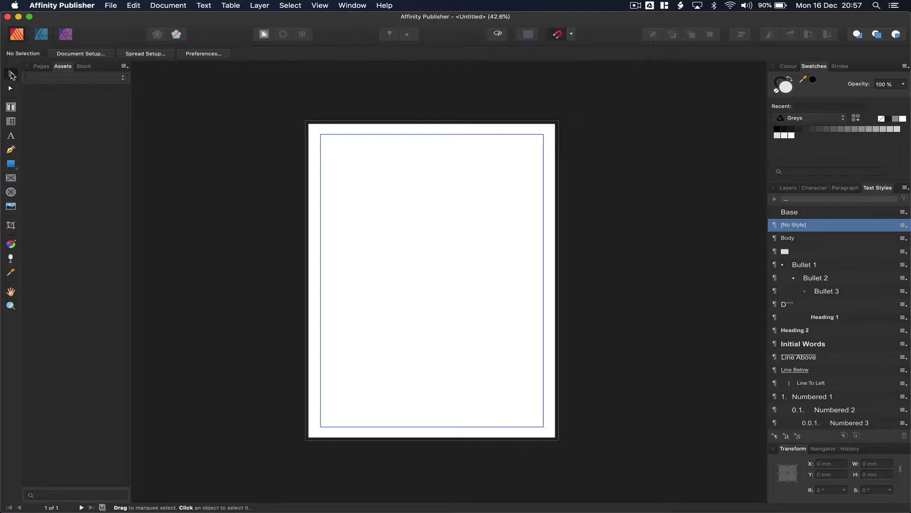
pyautogui.moveTo(10, 74)
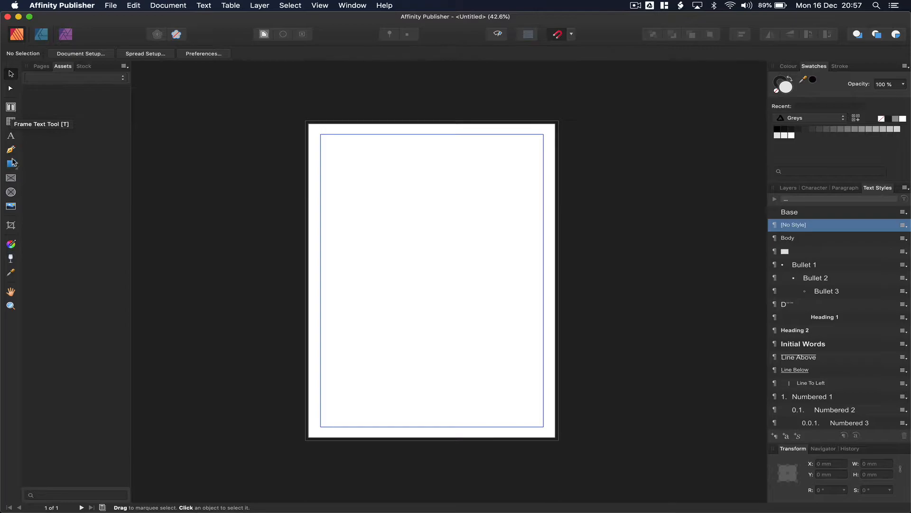
pyautogui.click(10, 163)
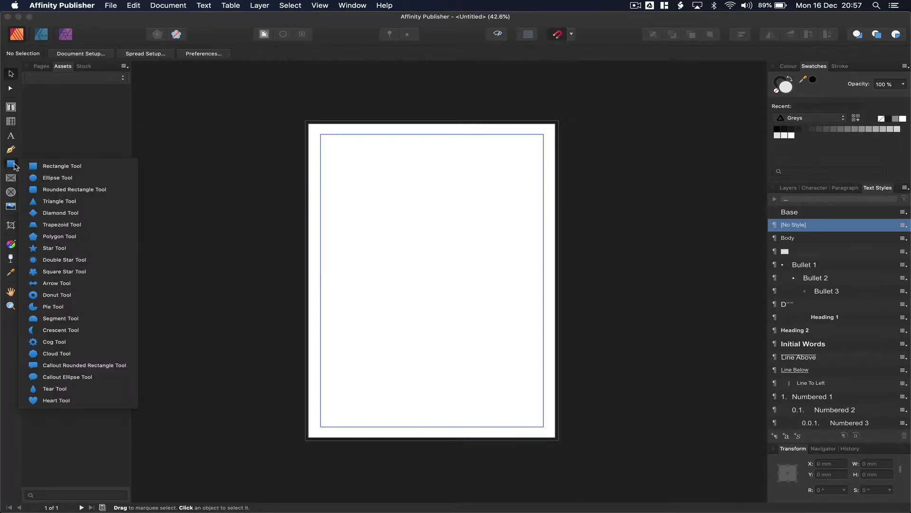
pyautogui.moveTo(64, 272)
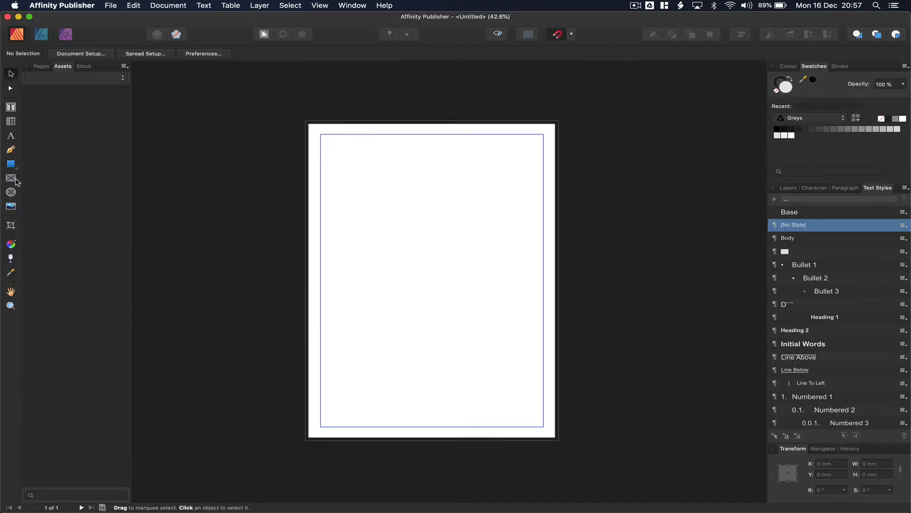
pyautogui.moveTo(20, 182)
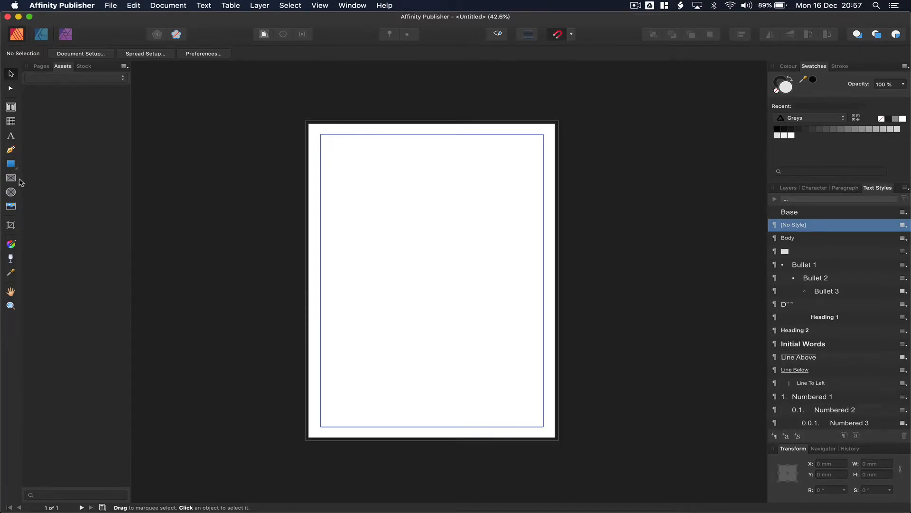
pyautogui.moveTo(11, 192)
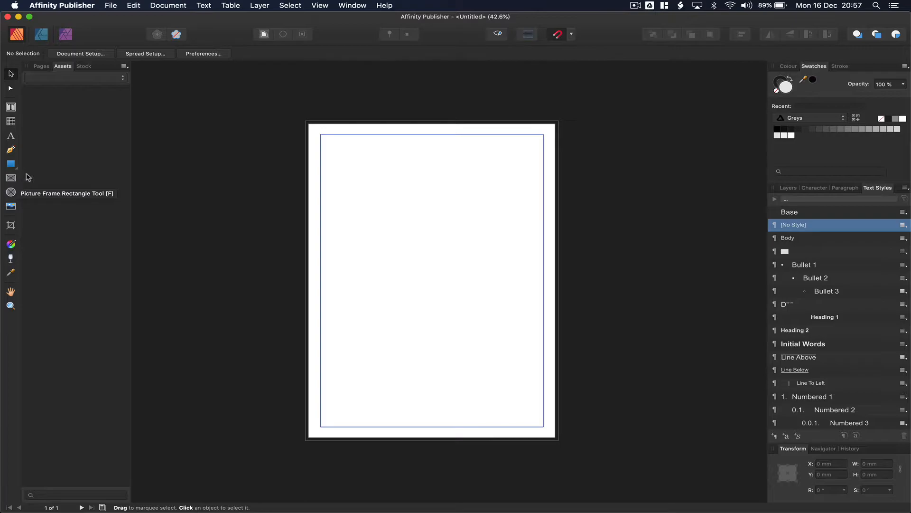
pyautogui.moveTo(829, 170)
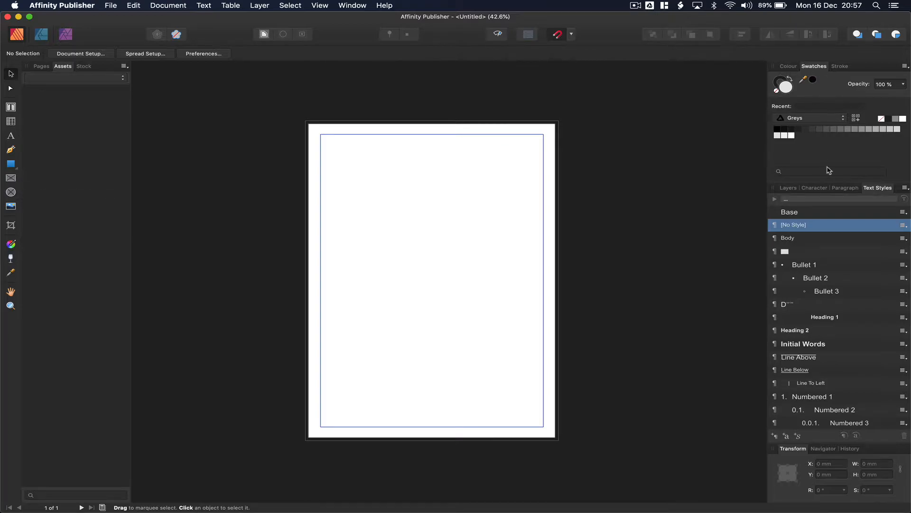
pyautogui.moveTo(760, 153)
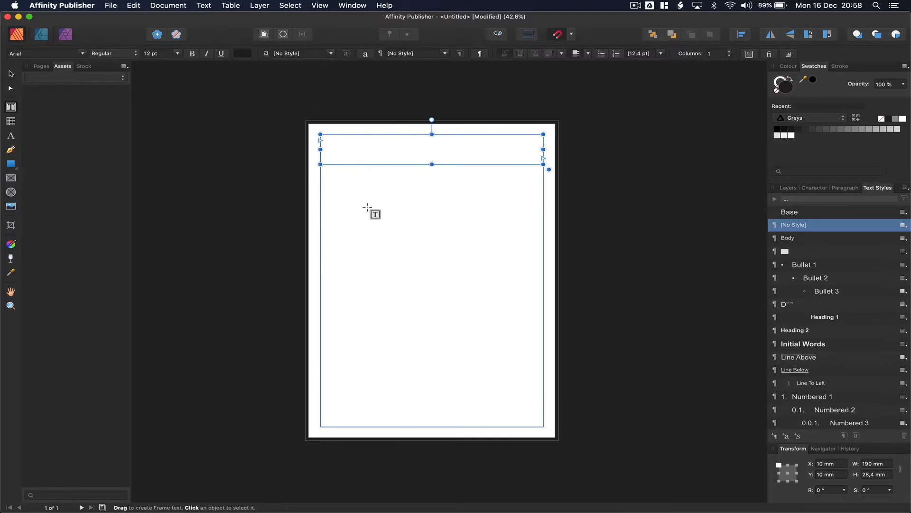
pyautogui.moveTo(328, 180)
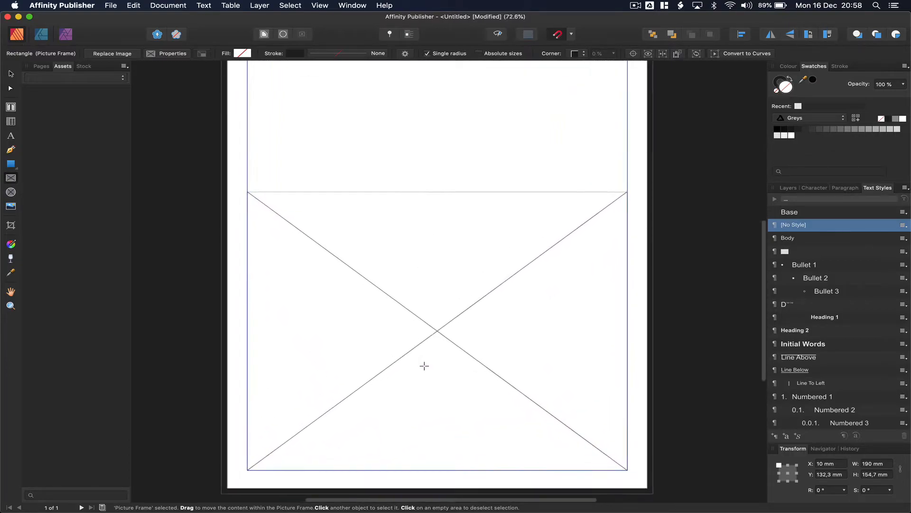
# Select the picture frame on the lower page to stretch it to the bleed
pyautogui.click(424, 367)
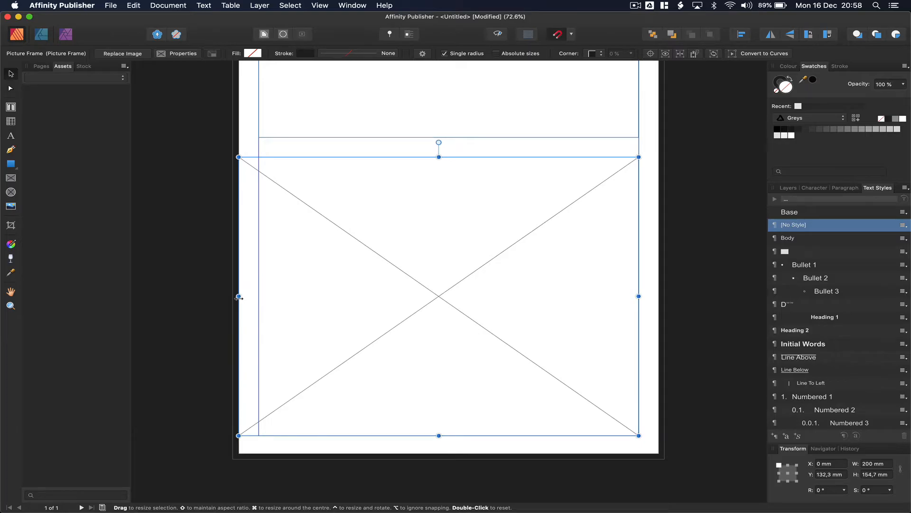
pyautogui.moveTo(239, 296)
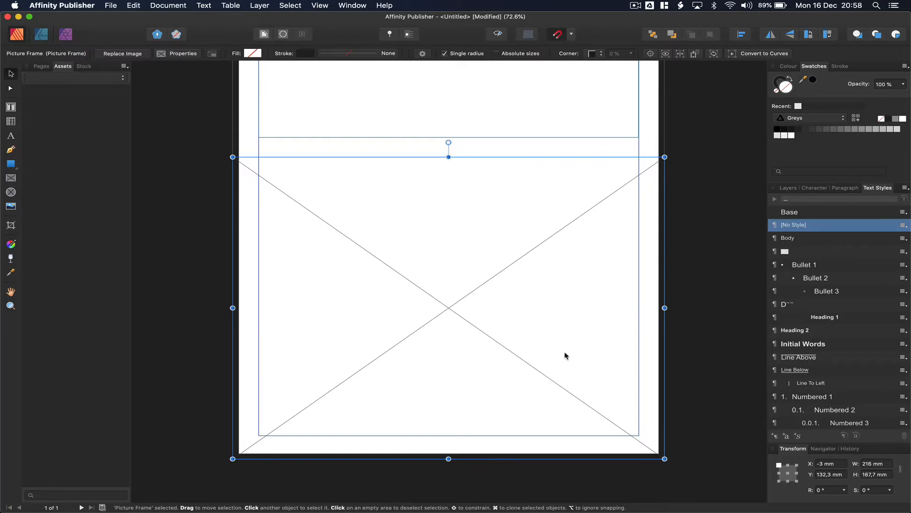
pyautogui.moveTo(237, 261)
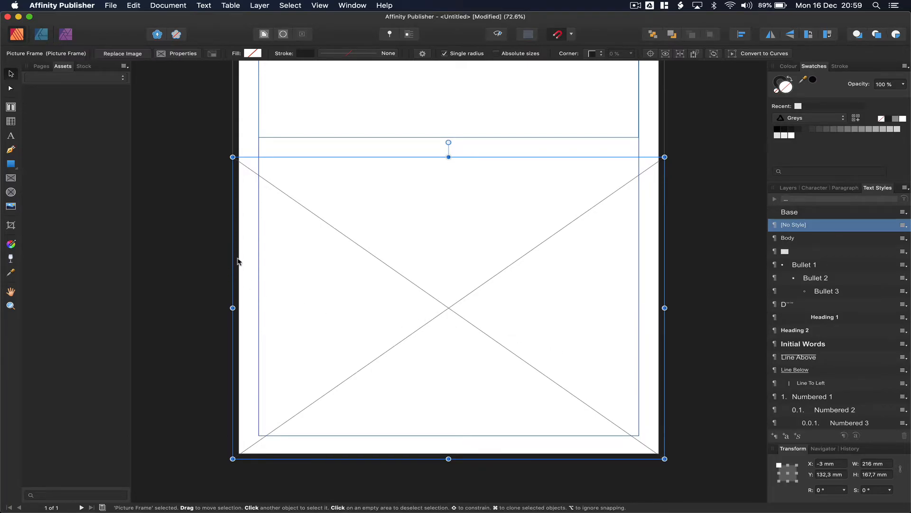
pyautogui.moveTo(269, 234)
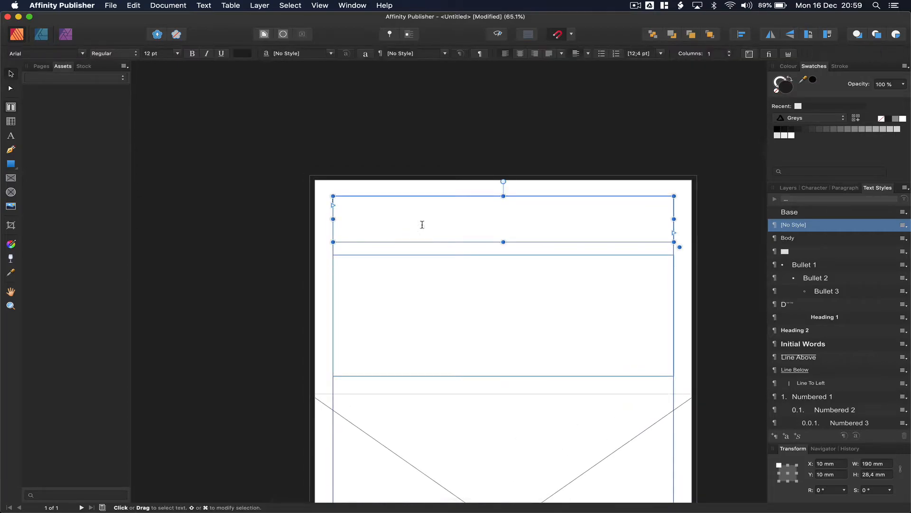
# Enter 'Page Title' in the top text frame
pyautogui.write('Page')
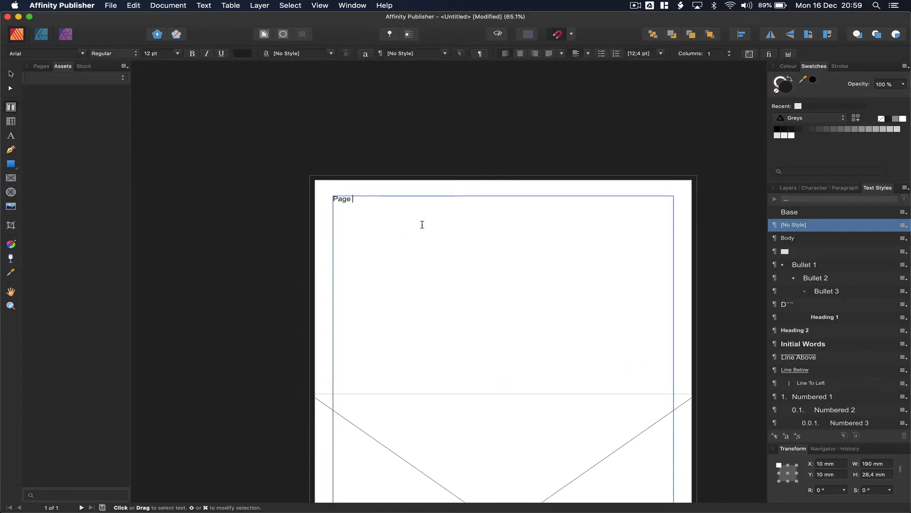
pyautogui.write('Title')
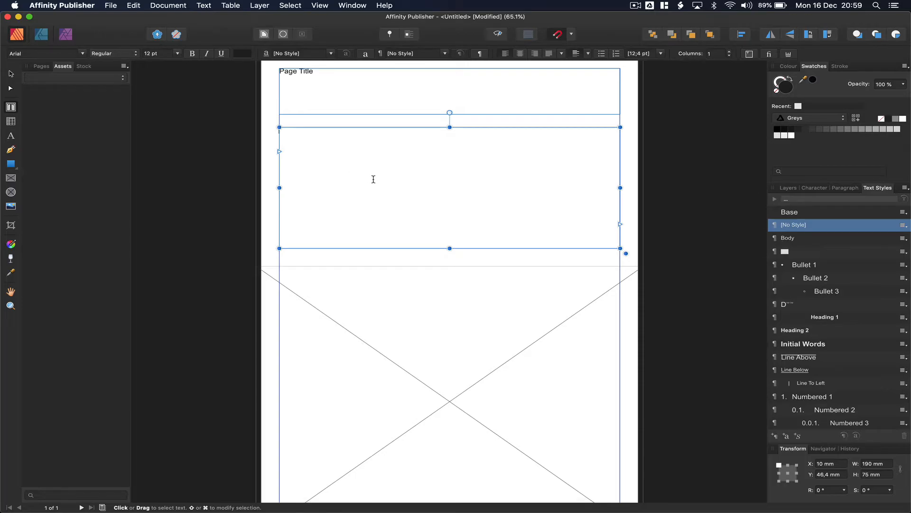
# Insert filler text into the empty body text frame below the title
pyautogui.rightClick(373, 179)
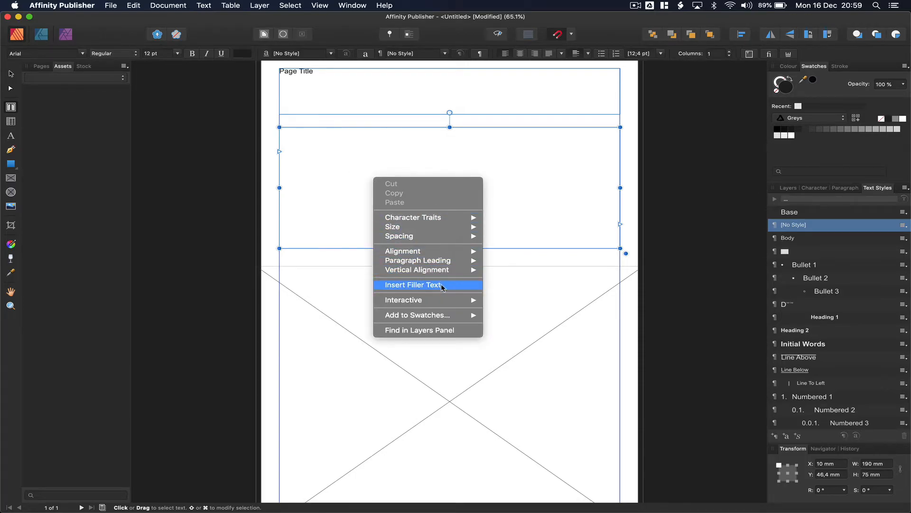
pyautogui.click(411, 285)
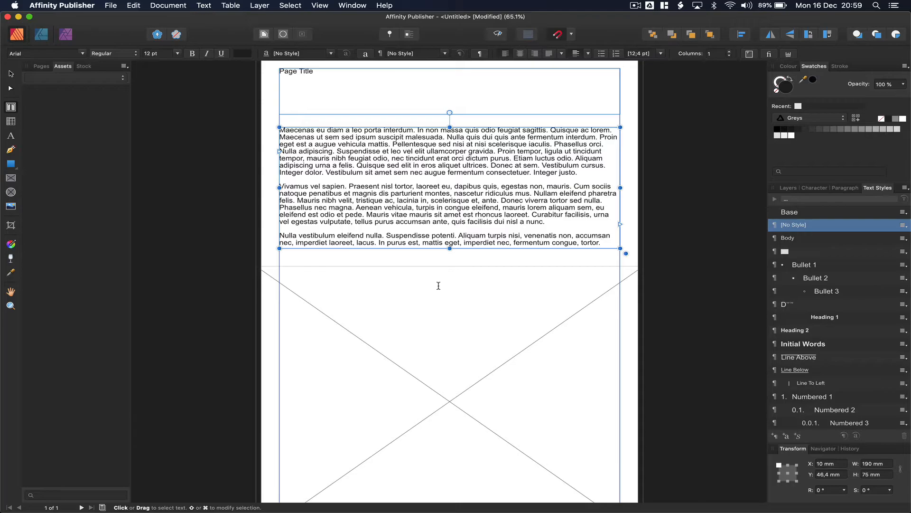
pyautogui.scroll(-3)
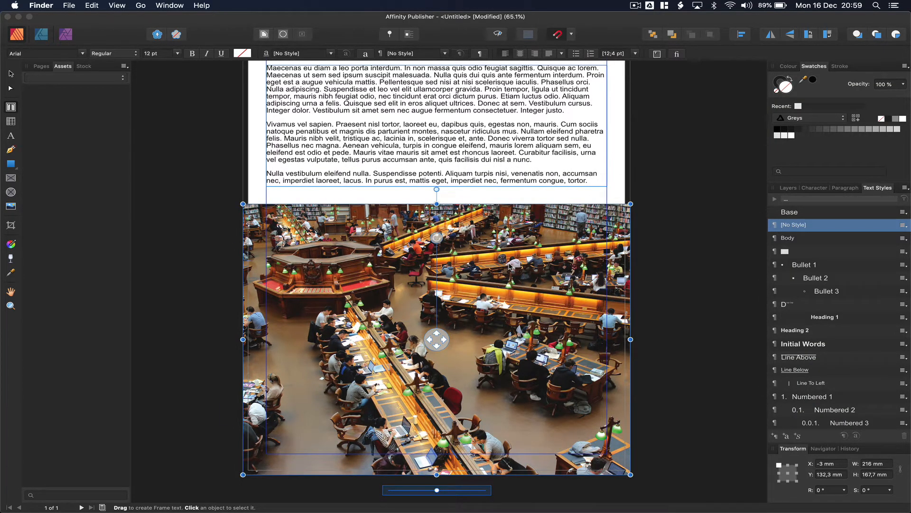
pyautogui.moveTo(311, 262)
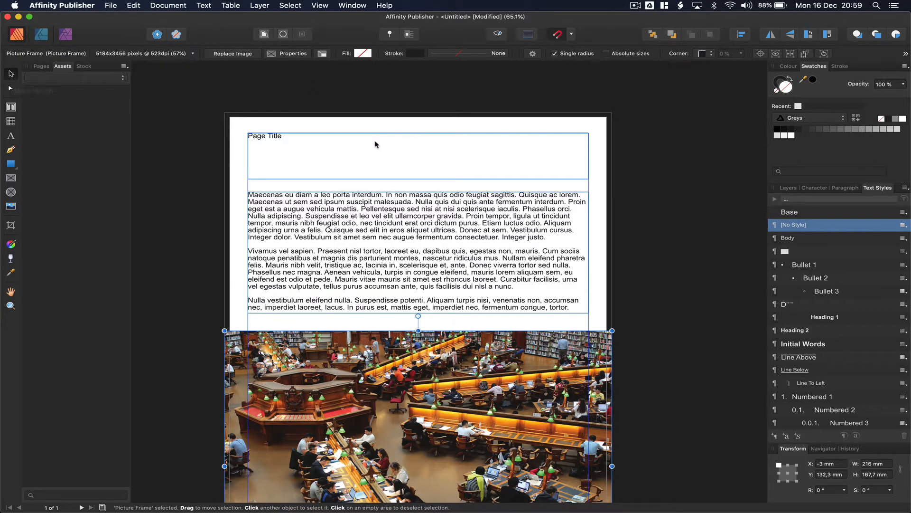
# Select the Page Title frame and switch it to a rounded display typeface
pyautogui.click(265, 135)
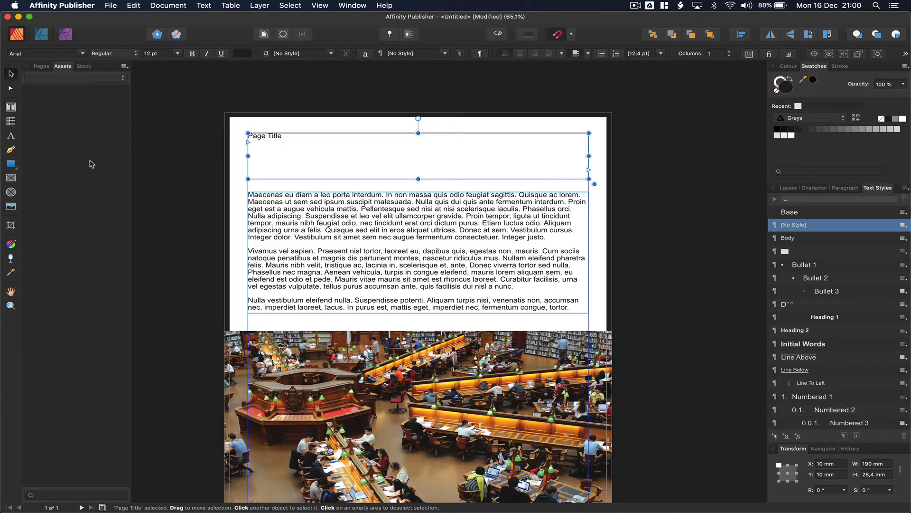
pyautogui.click(320, 141)
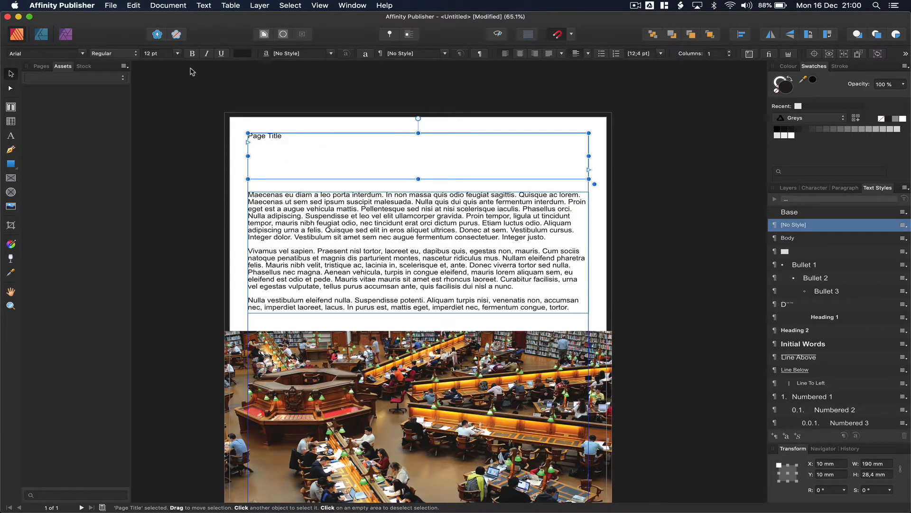
pyautogui.moveTo(79, 50)
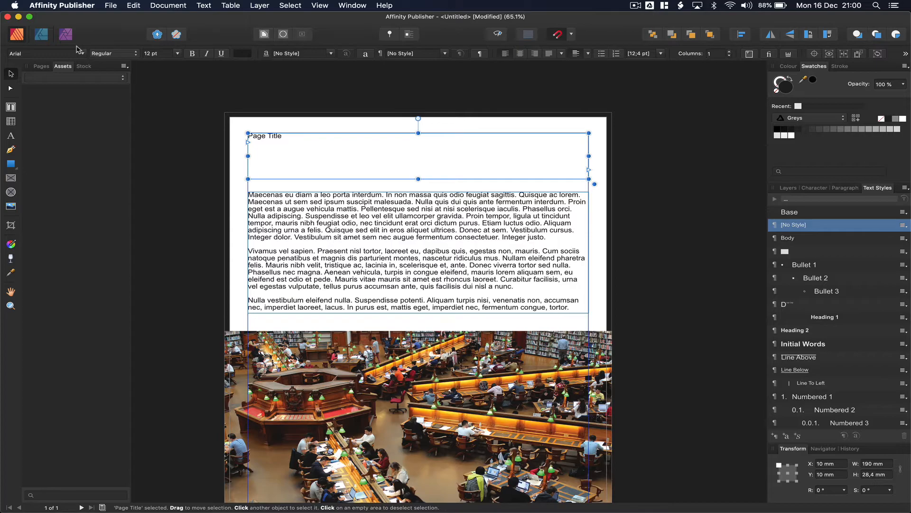
pyautogui.click(43, 53)
pyautogui.write('Bree')
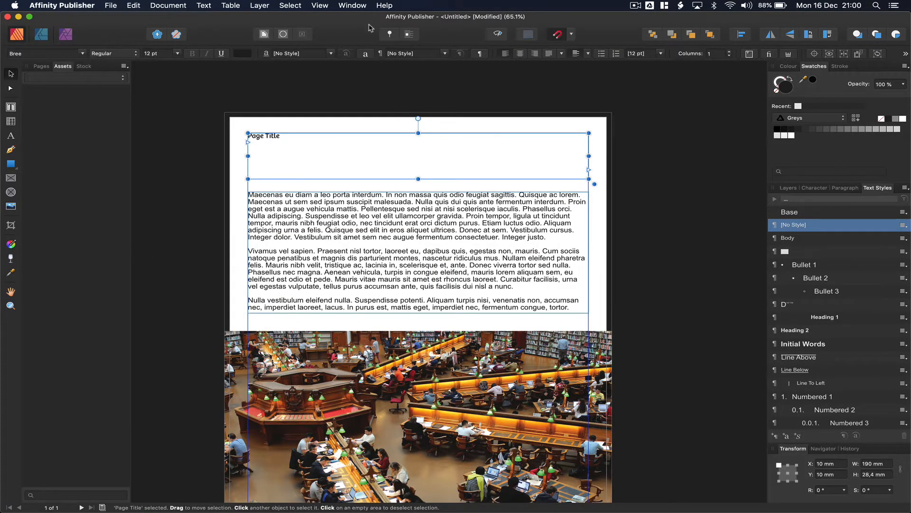
# Set the title to 96 pt and centre it across the page
pyautogui.click(178, 53)
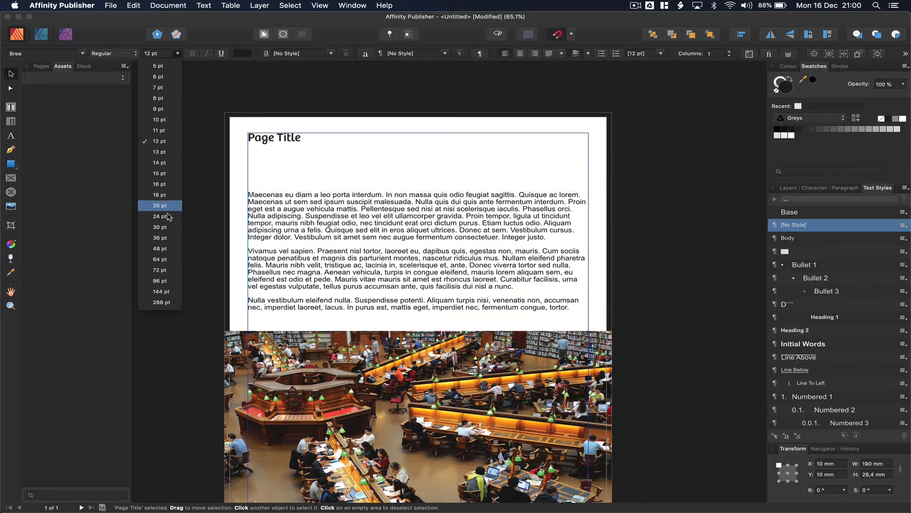
pyautogui.click(158, 281)
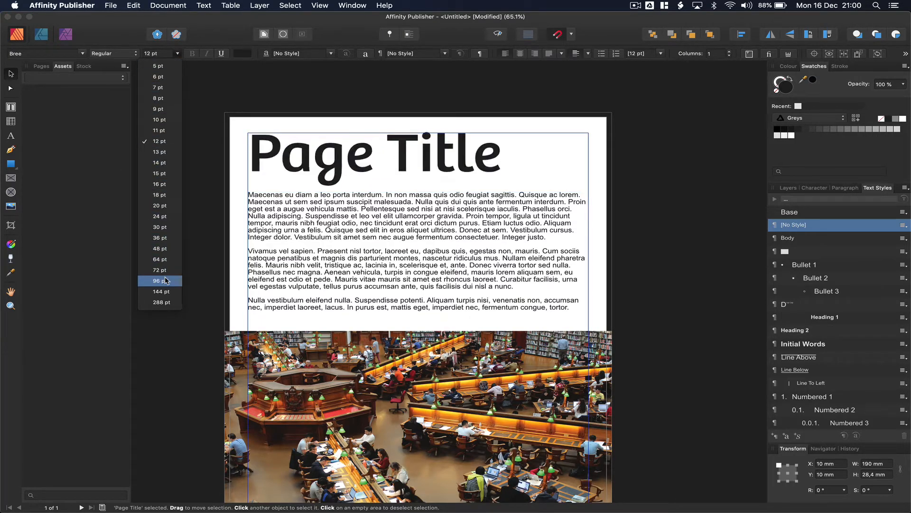
pyautogui.click(158, 281)
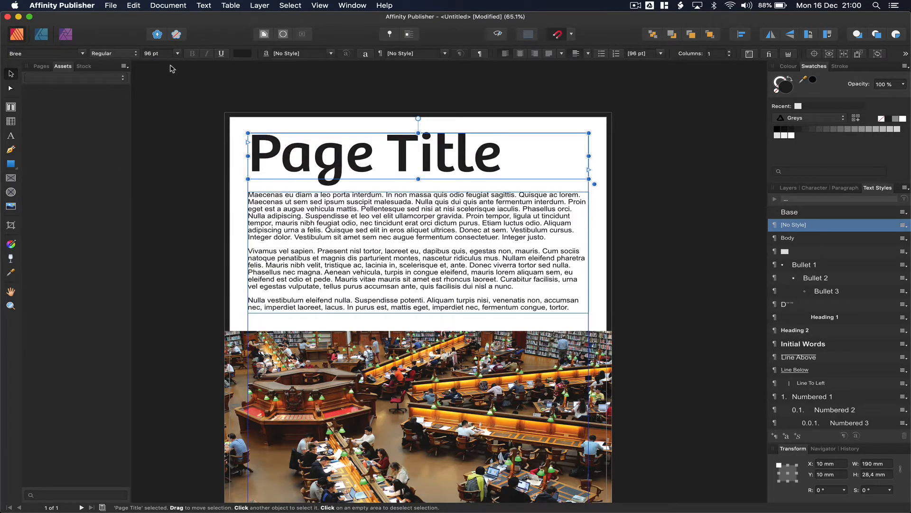
pyautogui.click(522, 53)
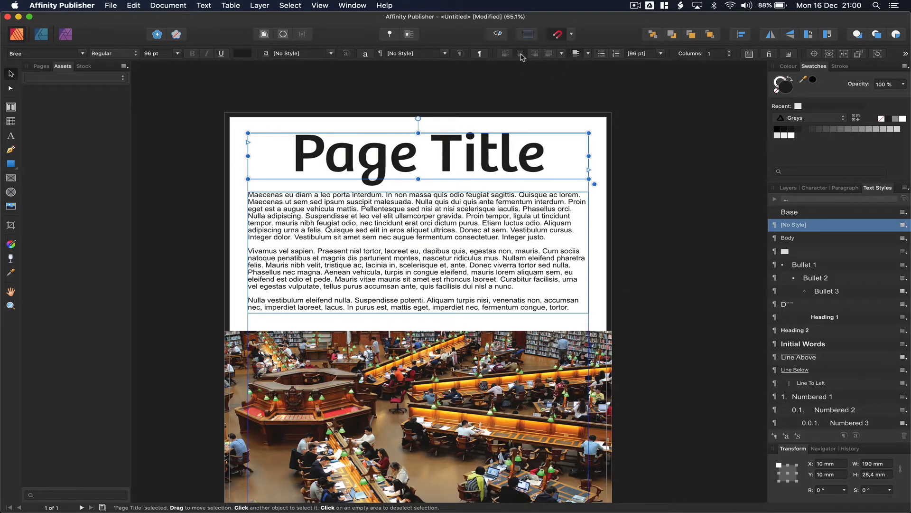
pyautogui.click(587, 53)
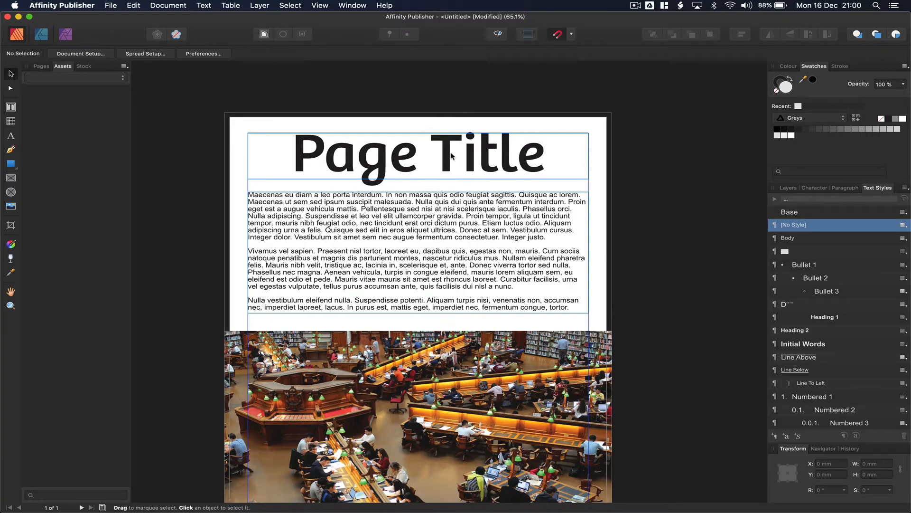
# Colour the Page Title heading orange from the text colour well
pyautogui.click(418, 152)
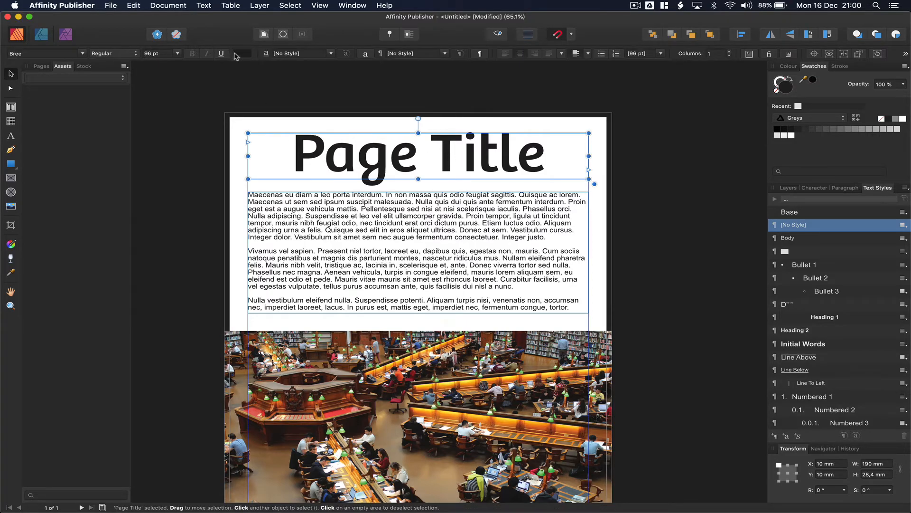
pyautogui.click(238, 53)
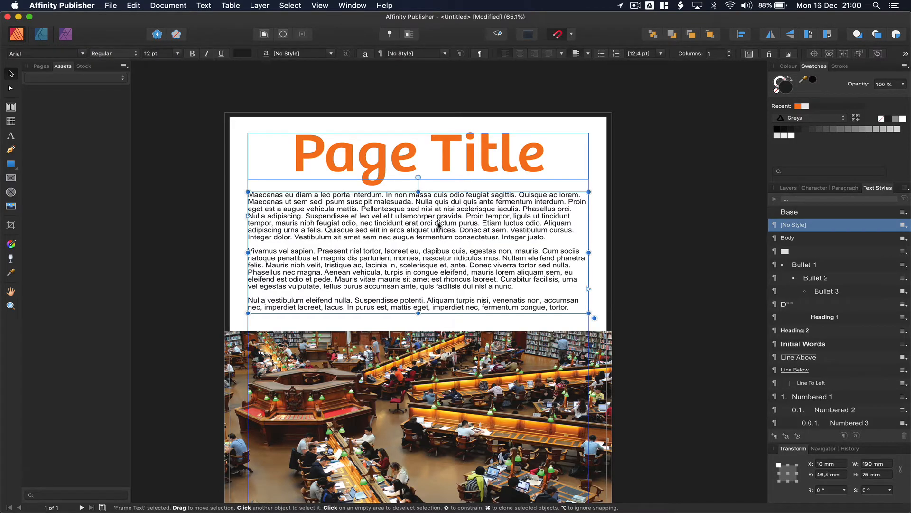
pyautogui.moveTo(90, 46)
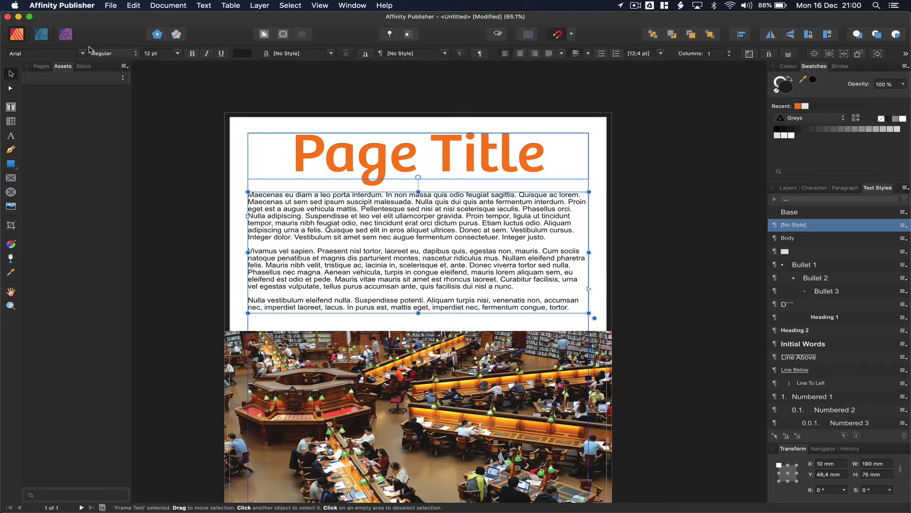
pyautogui.moveTo(90, 56)
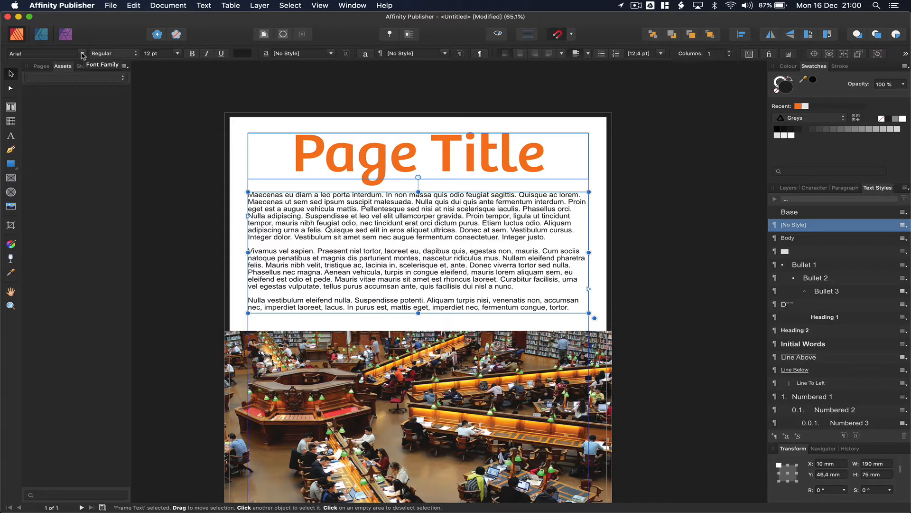
# Change the filler body text font from Arial to Baskerville
pyautogui.click(41, 54)
pyautogui.write('Baskerville')
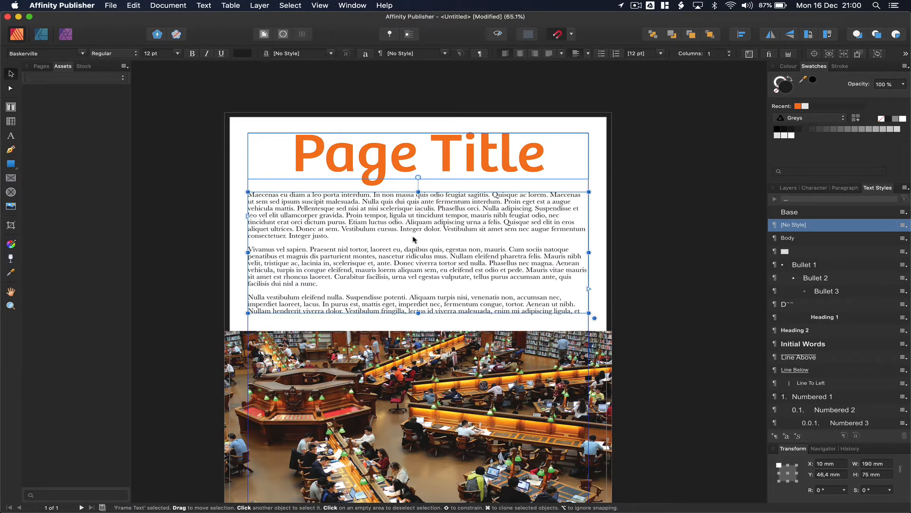
pyautogui.moveTo(398, 230)
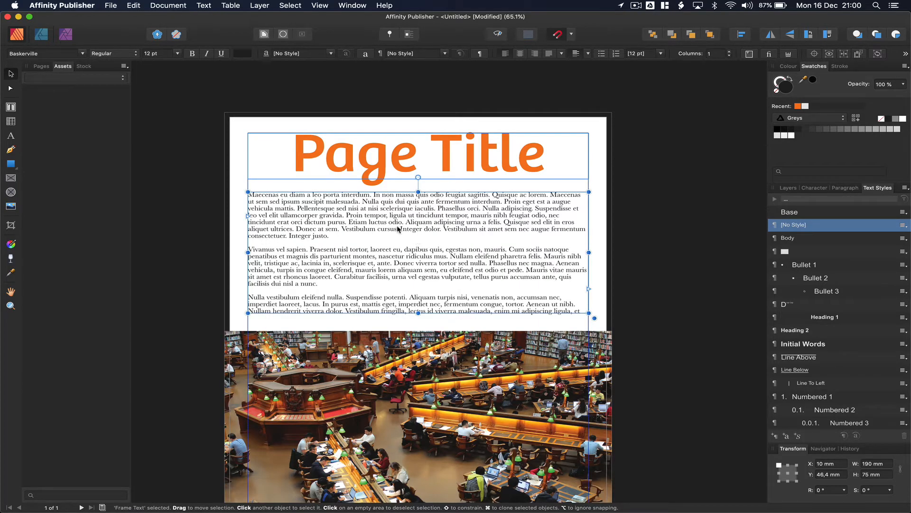
pyautogui.moveTo(351, 229)
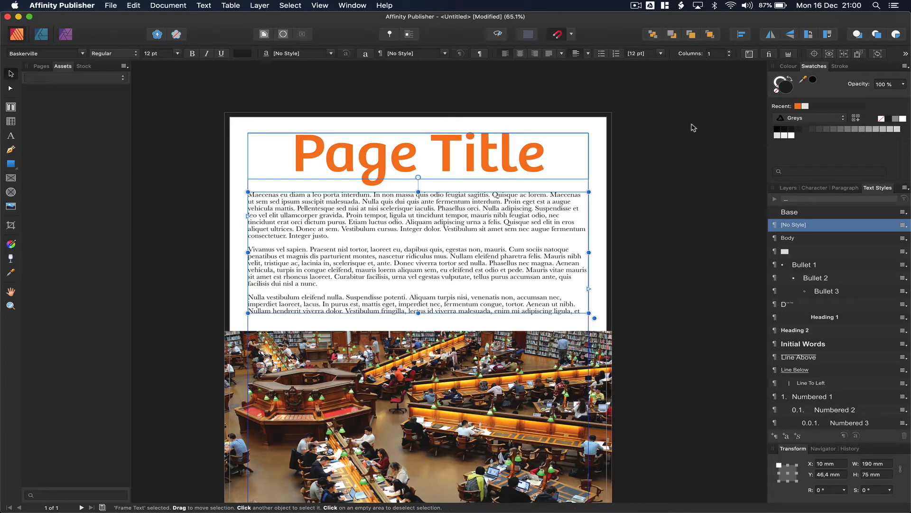
# Set the body text frame to 2 columns and deselect it
pyautogui.click(731, 53)
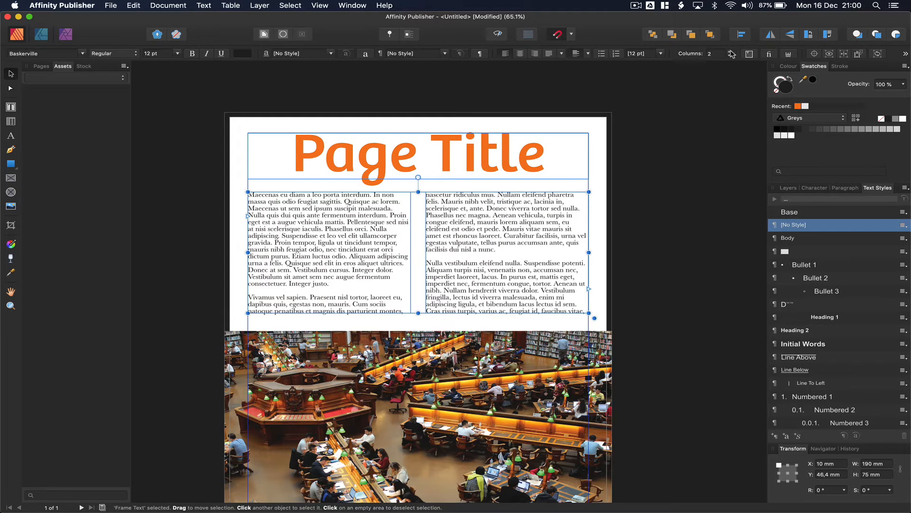
pyautogui.click(668, 268)
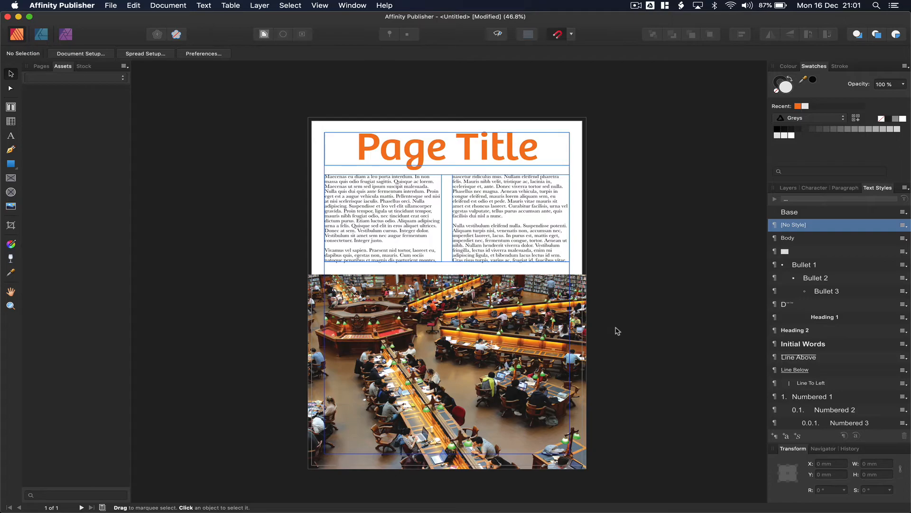
pyautogui.moveTo(496, 36)
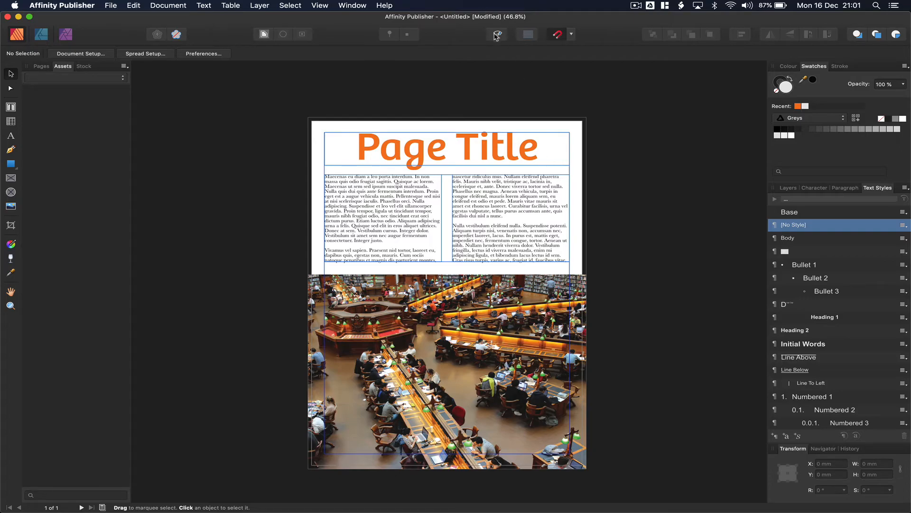
pyautogui.moveTo(496, 34)
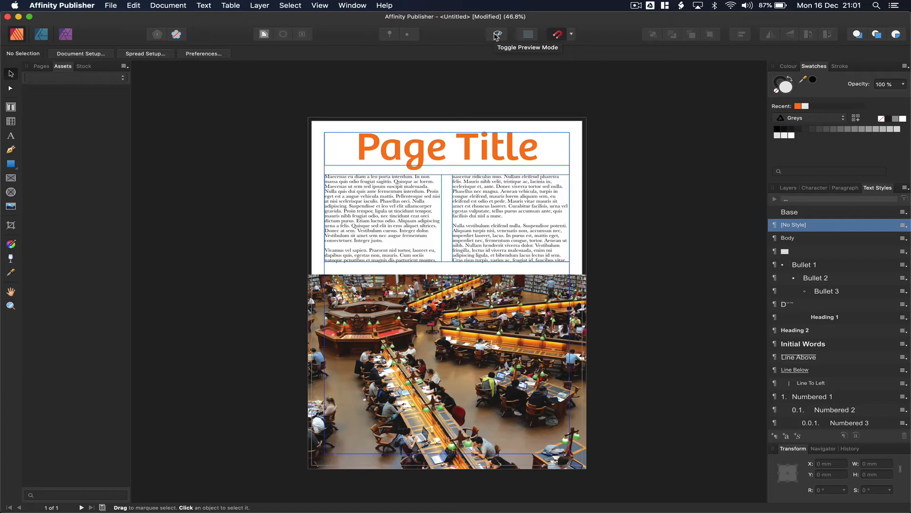
pyautogui.click(496, 34)
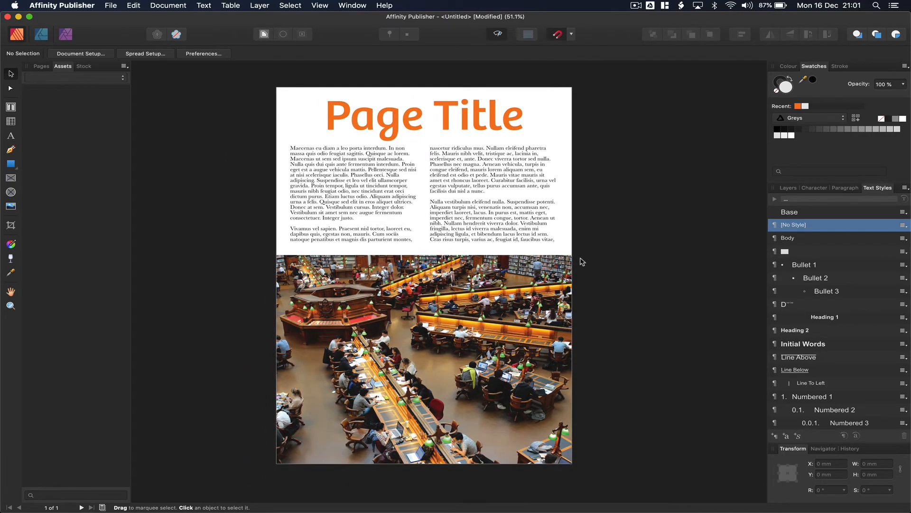
pyautogui.moveTo(569, 224)
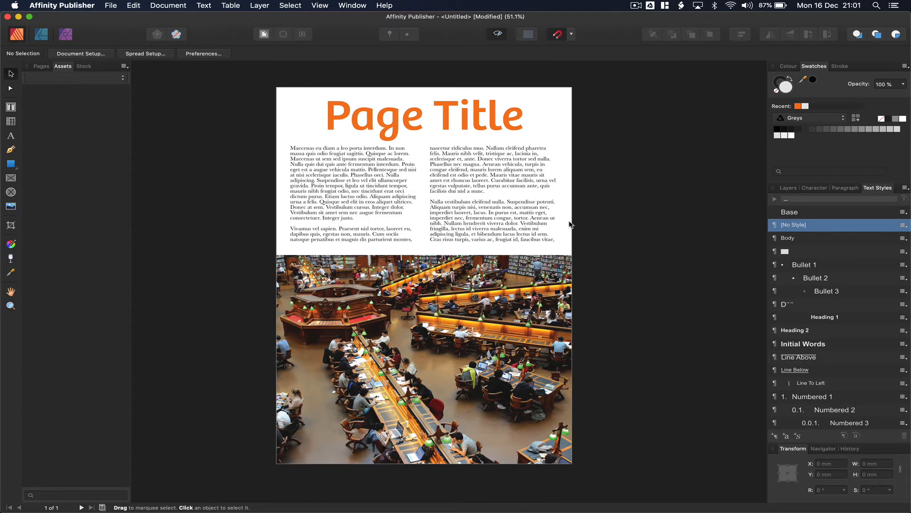
pyautogui.moveTo(514, 150)
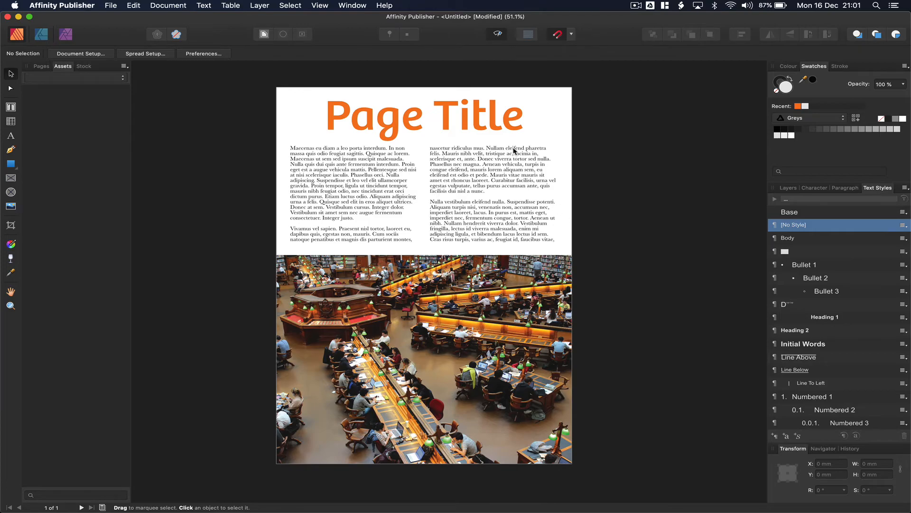
pyautogui.moveTo(513, 37)
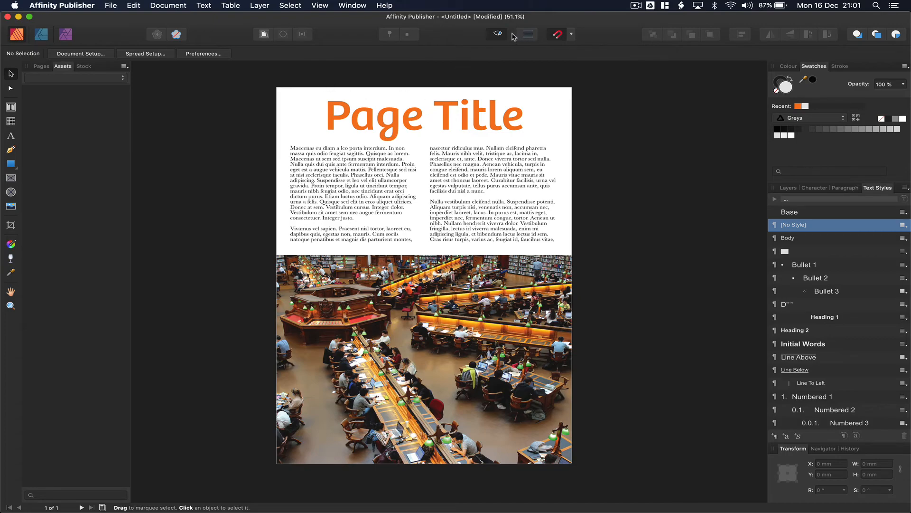
pyautogui.click(497, 34)
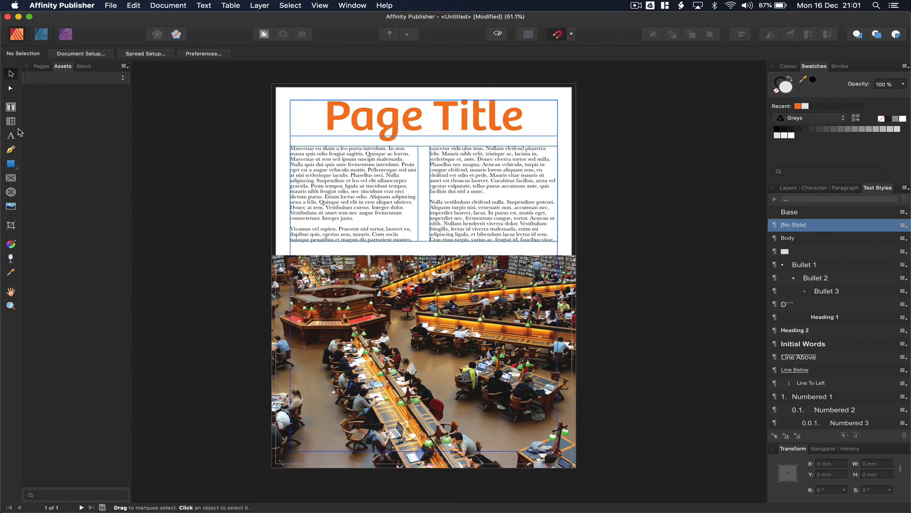
pyautogui.moveTo(271, 275)
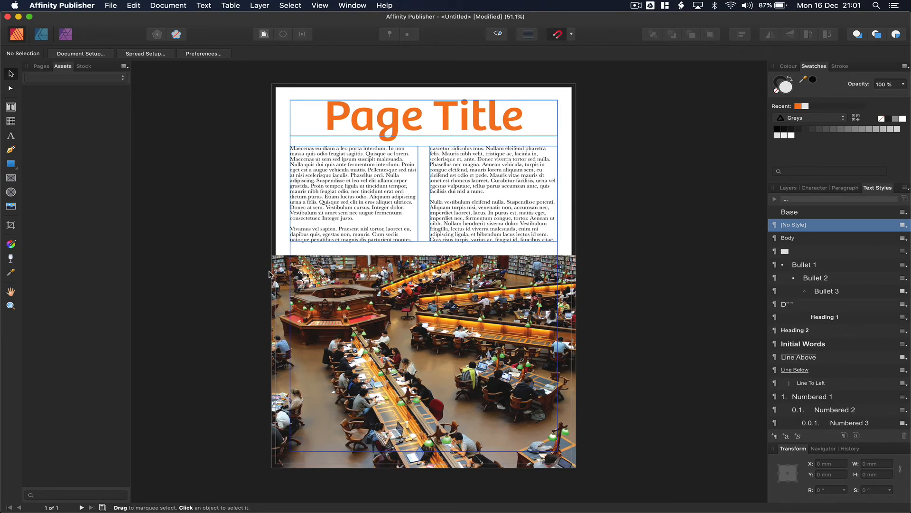